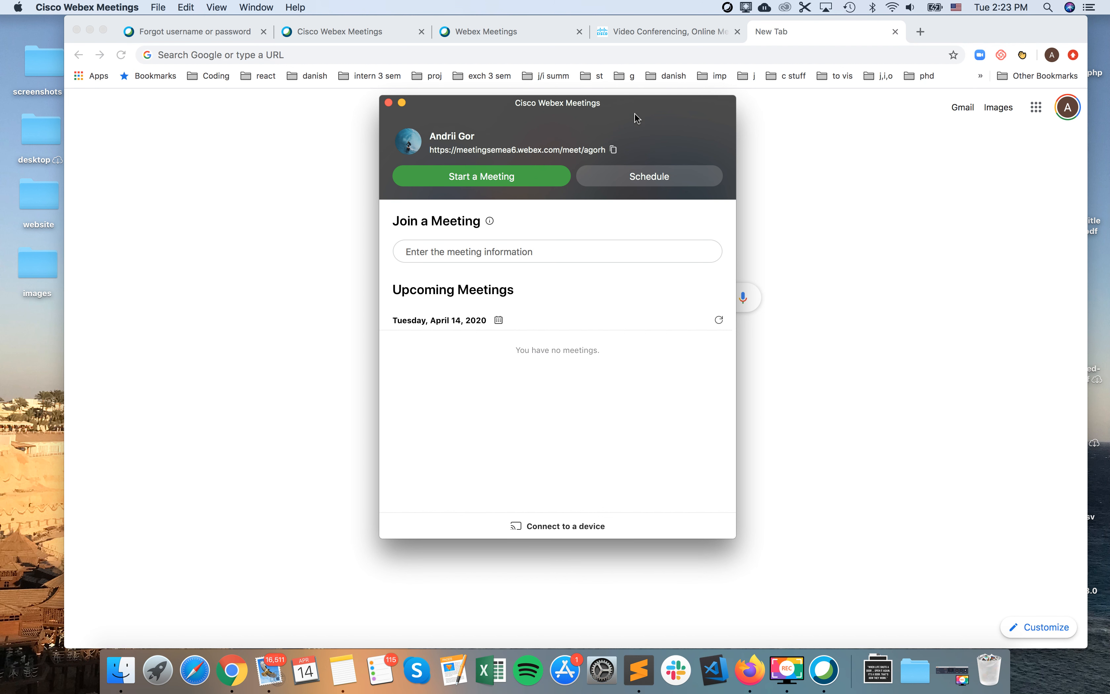
mouse_move(815, 644)
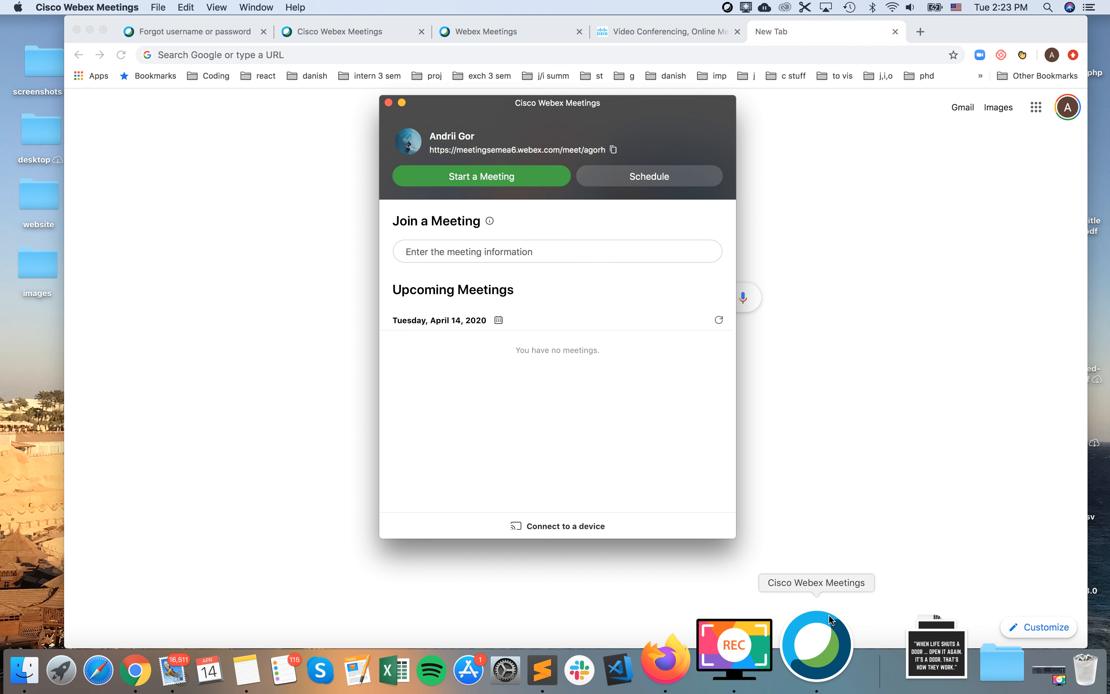
mouse_move(684, 374)
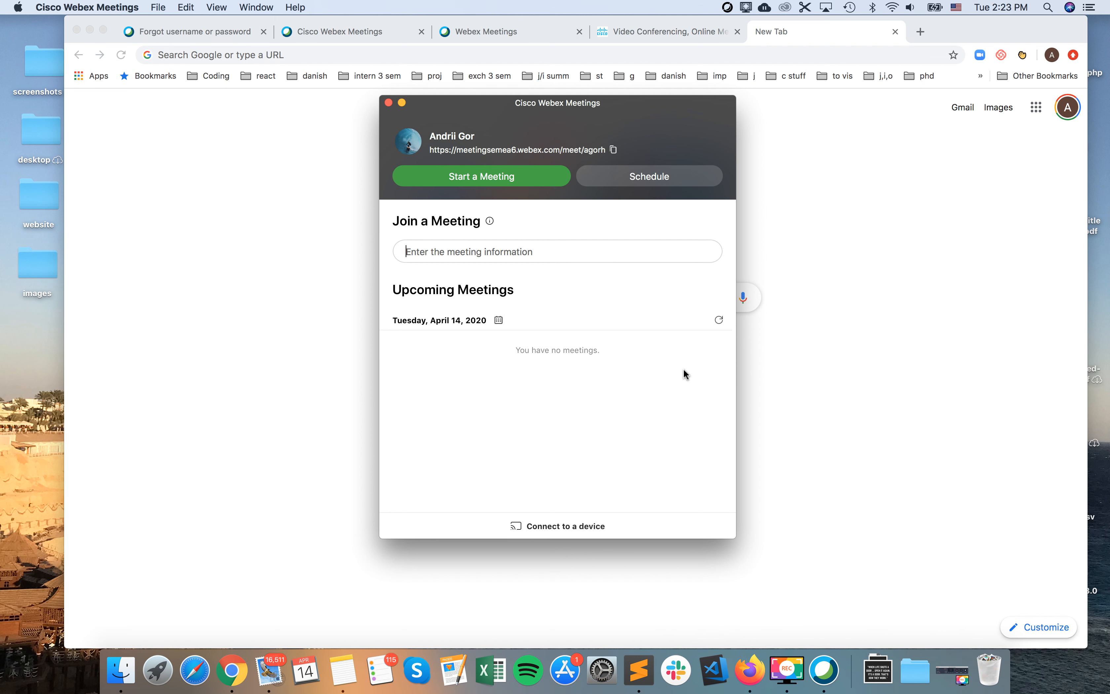
mouse_move(681, 369)
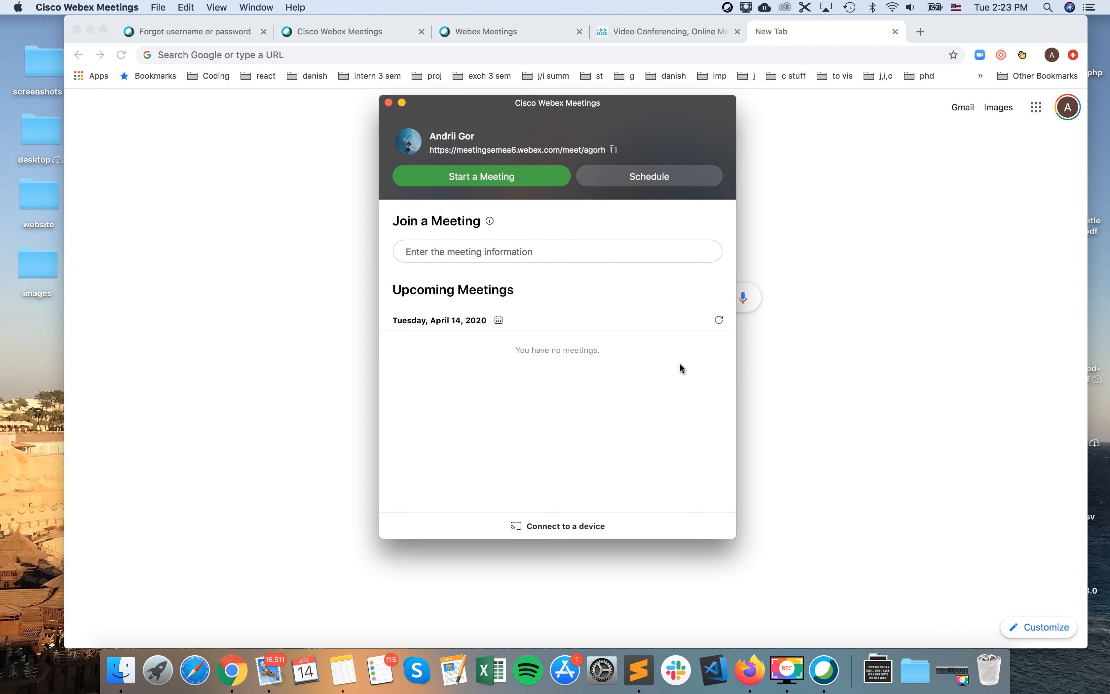
mouse_move(527, 192)
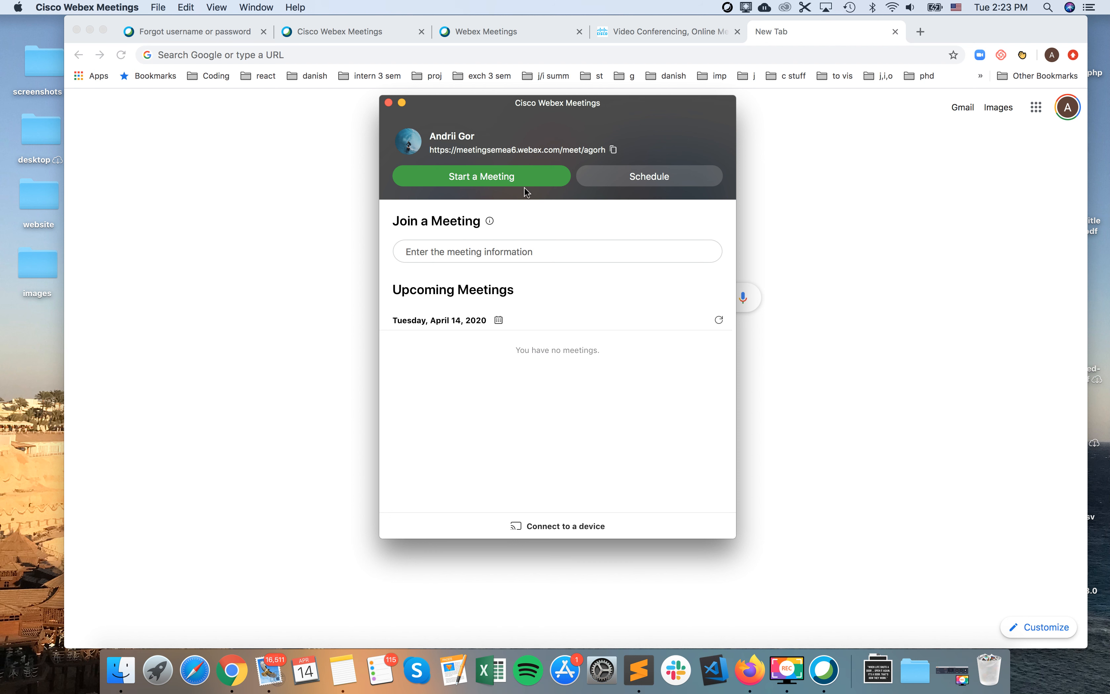
mouse_move(509, 183)
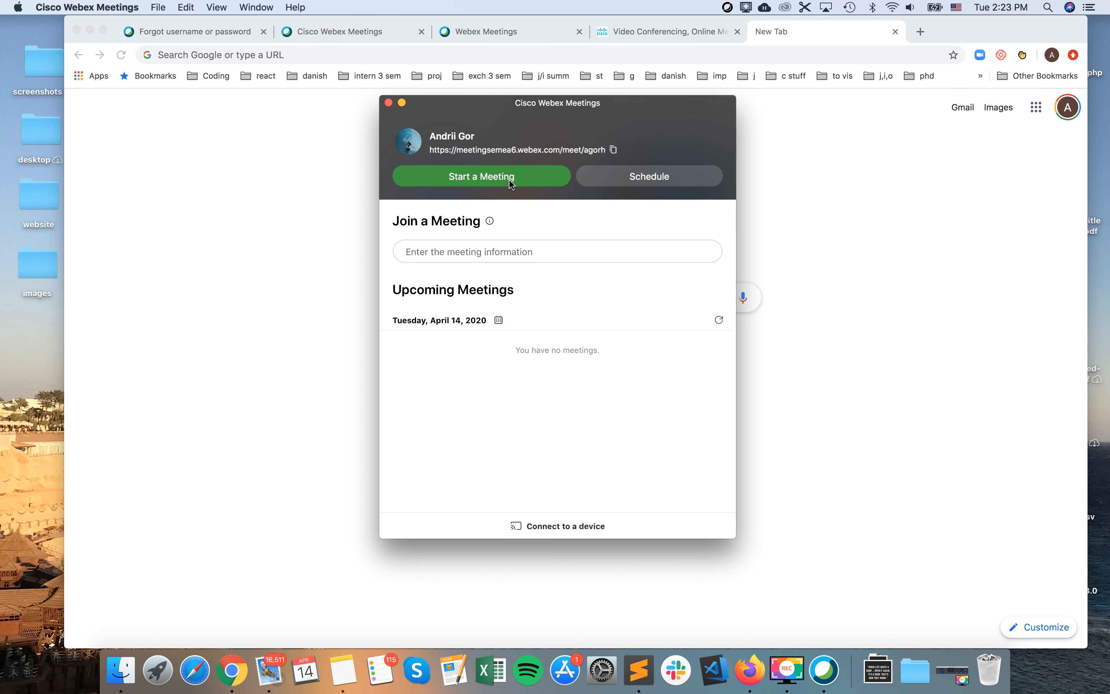
- Start a personal room meeting, skip the What's New intro, and set audio to Don't connect
click(481, 176)
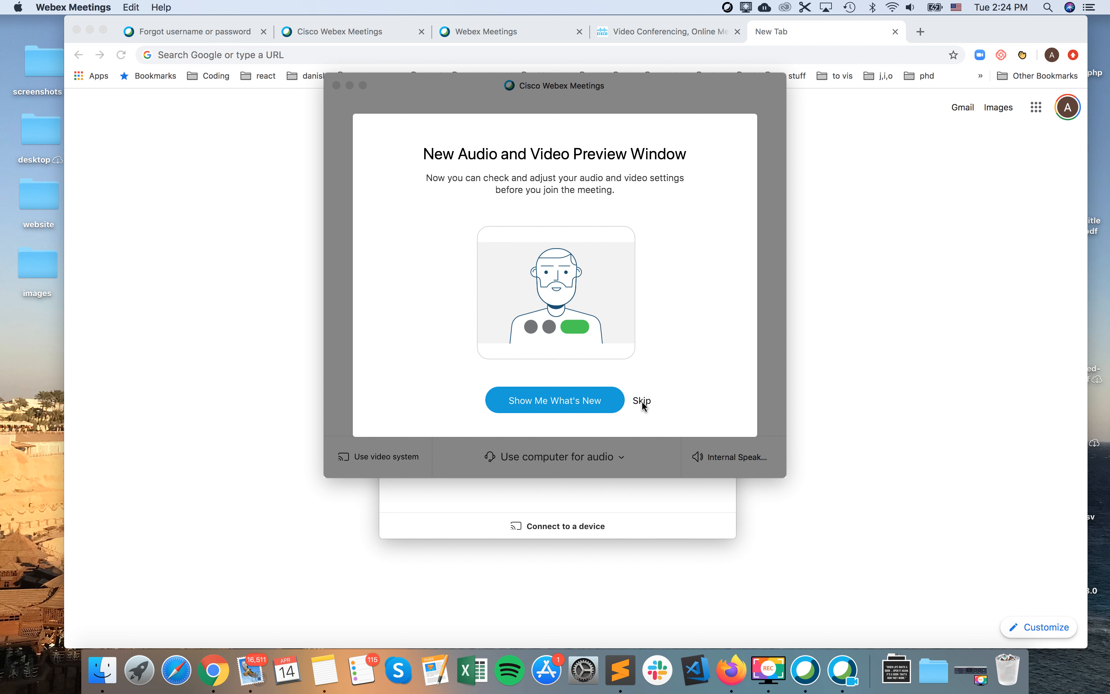
click(642, 400)
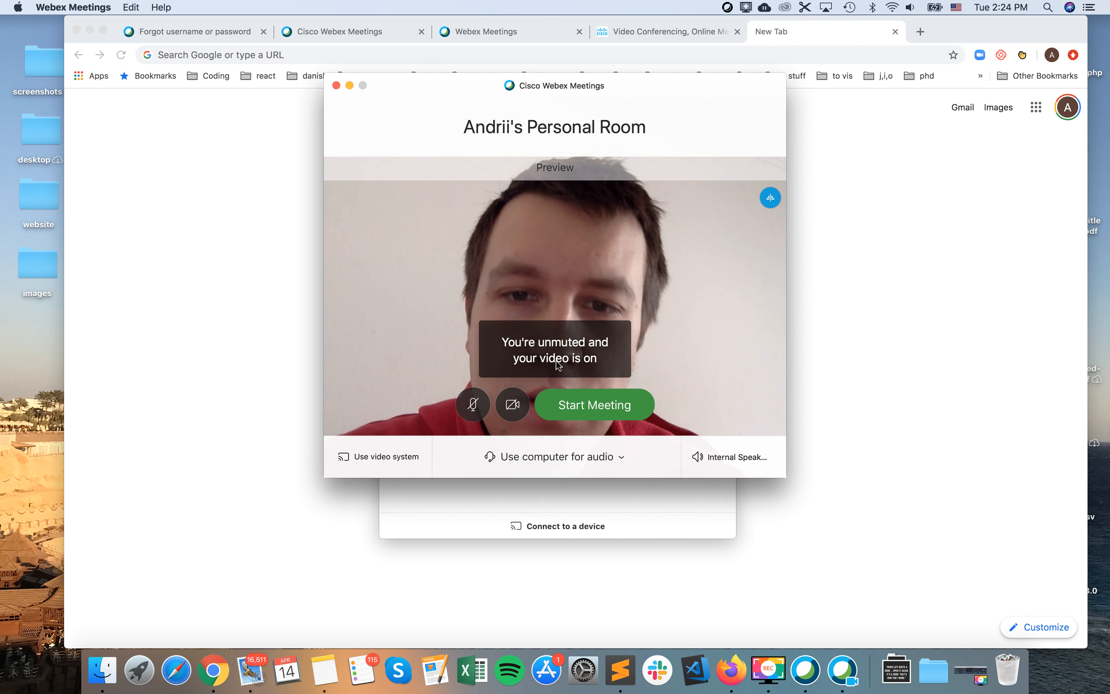
mouse_move(473, 404)
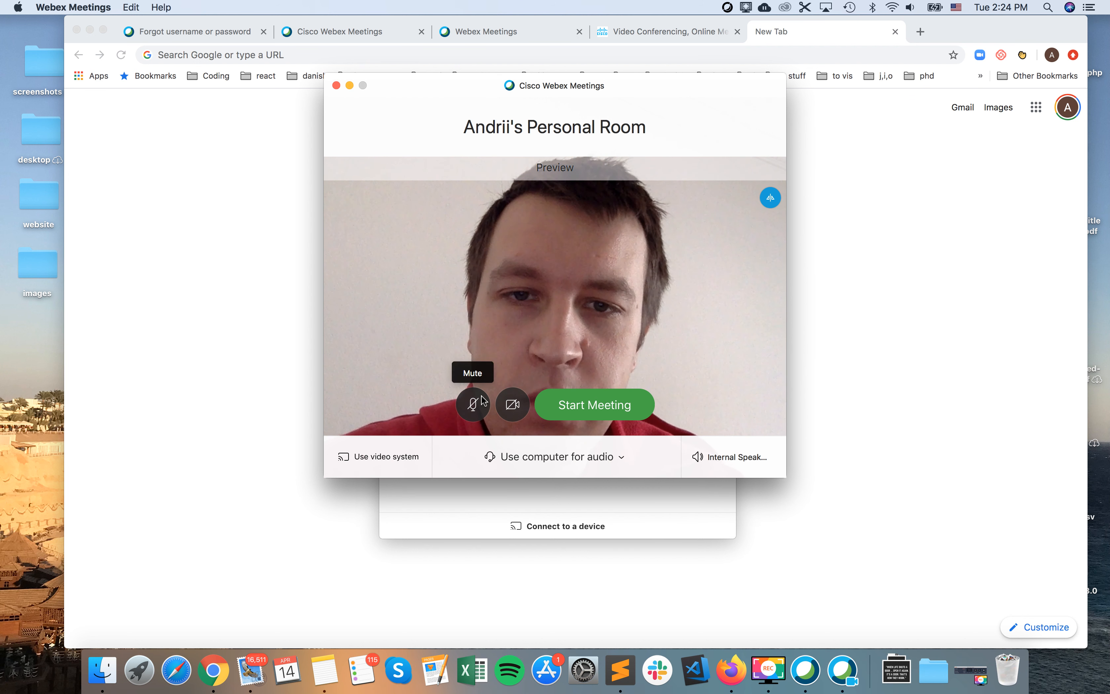
mouse_move(605, 452)
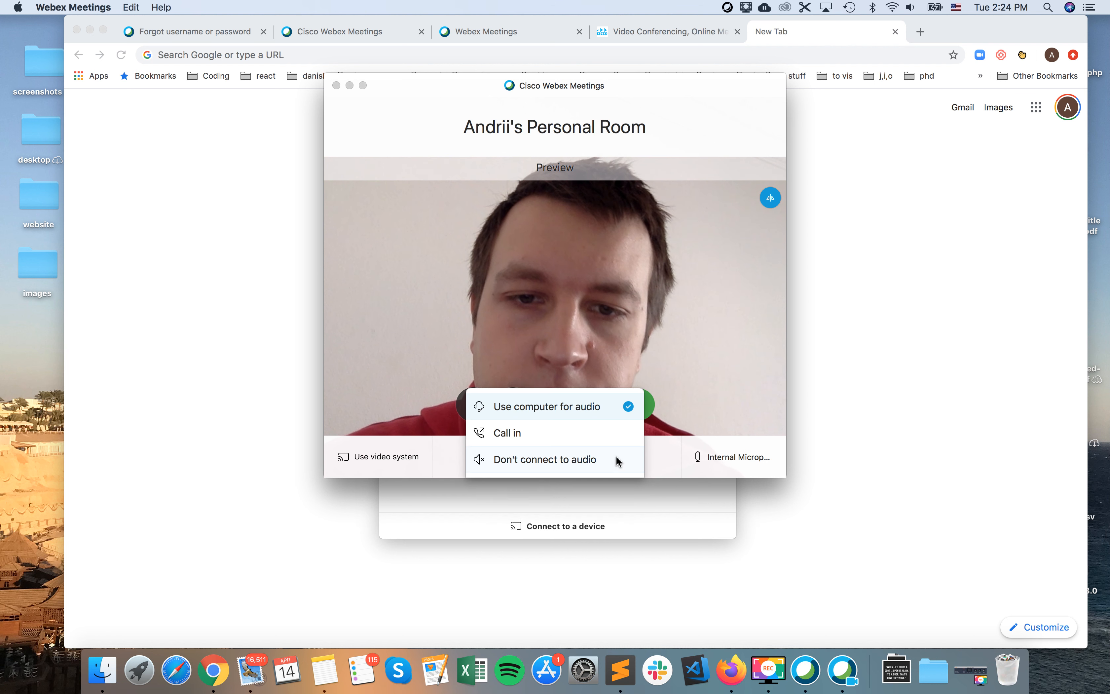
click(545, 459)
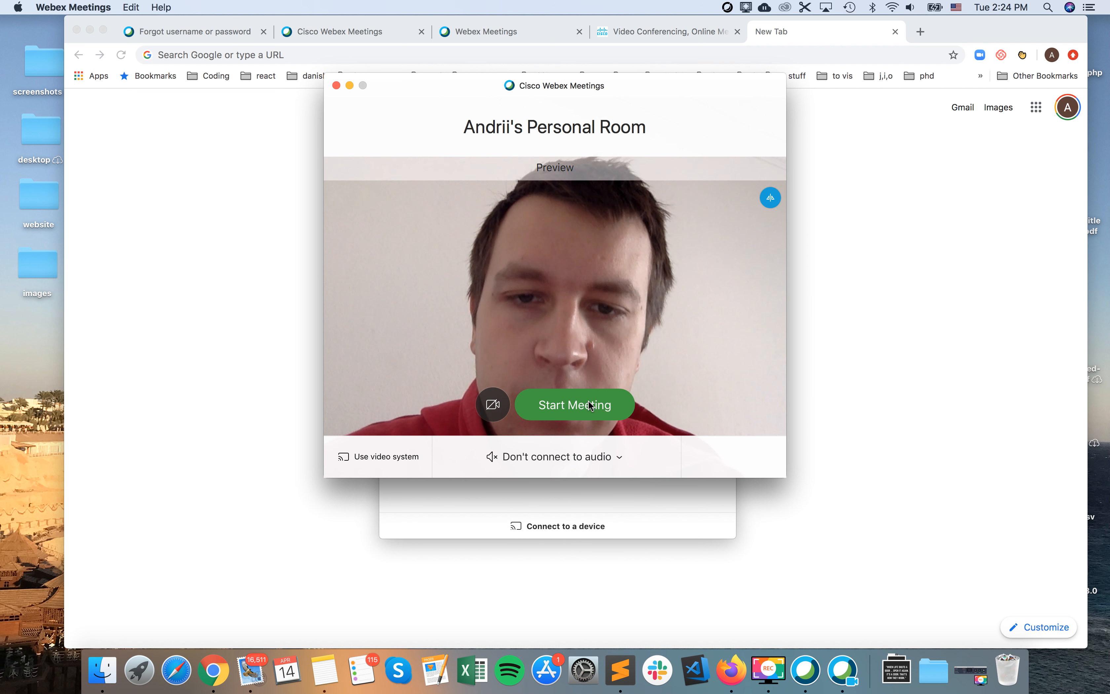
- Launch the meeting from the preview and dismiss the audio and video settings tip
click(574, 405)
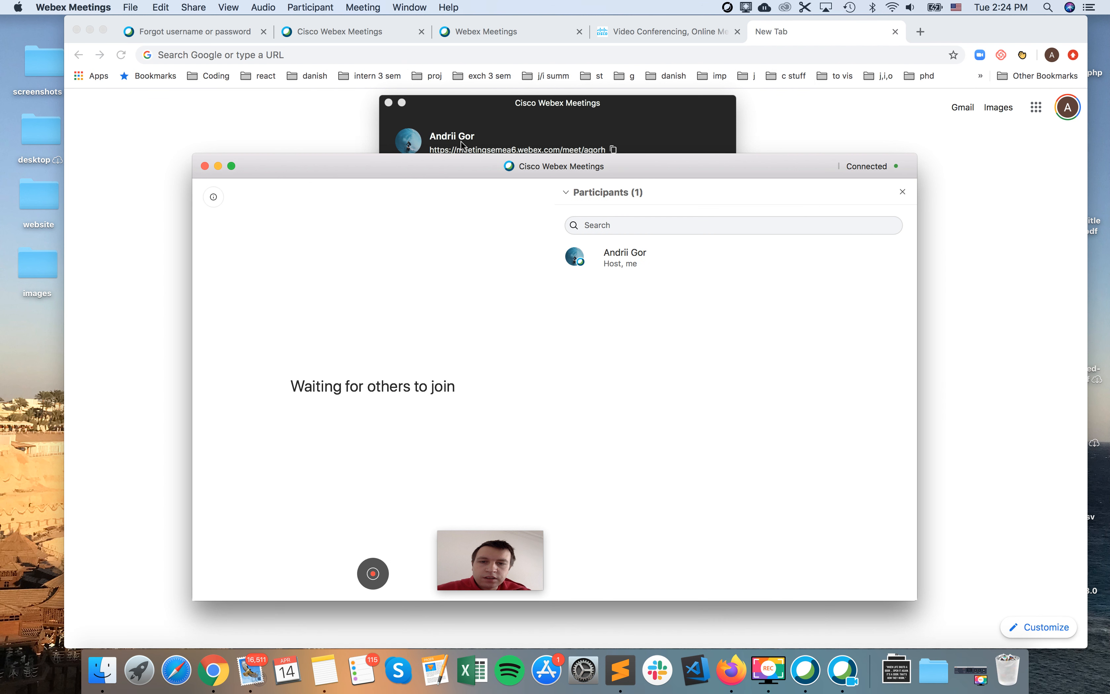
mouse_move(449, 175)
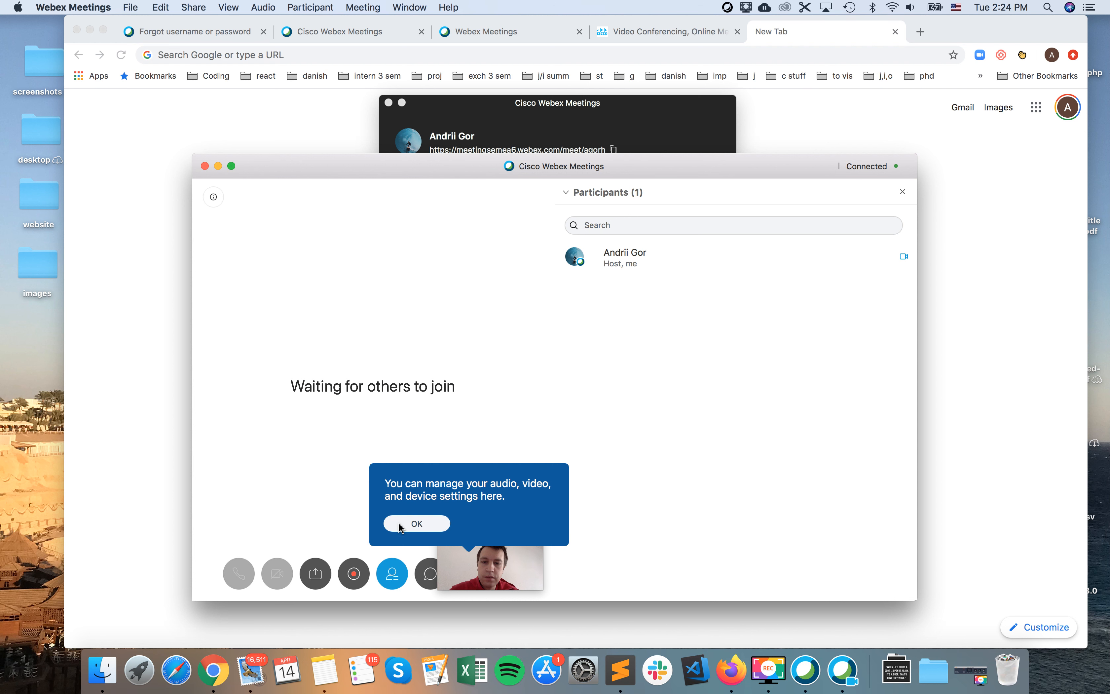
click(416, 524)
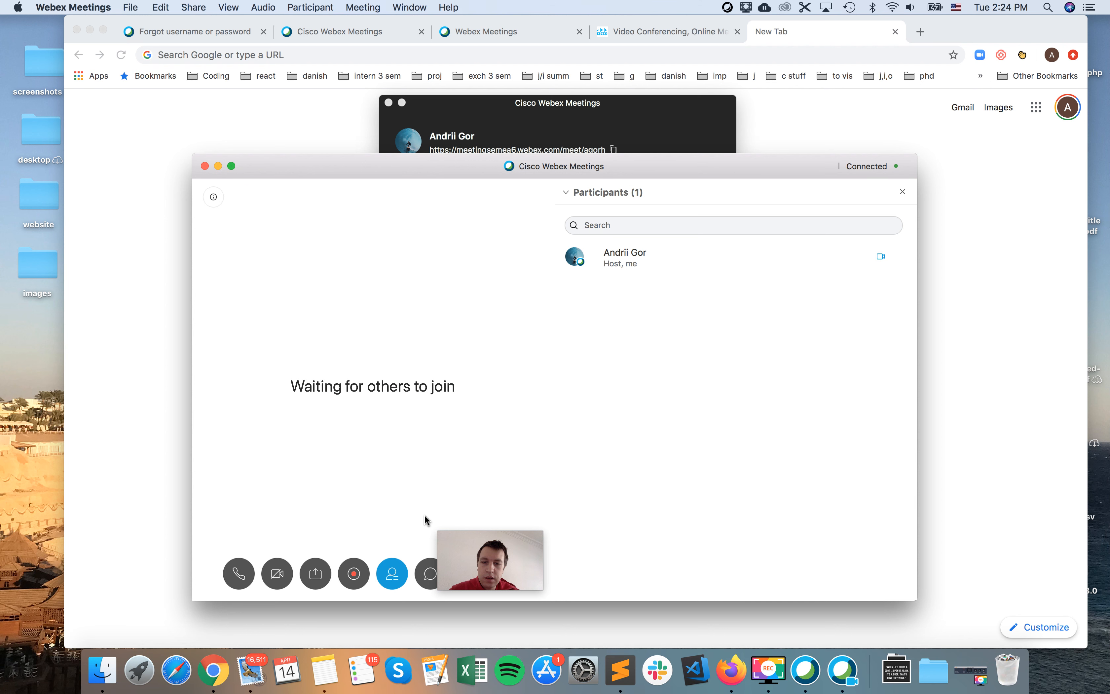
mouse_move(395, 158)
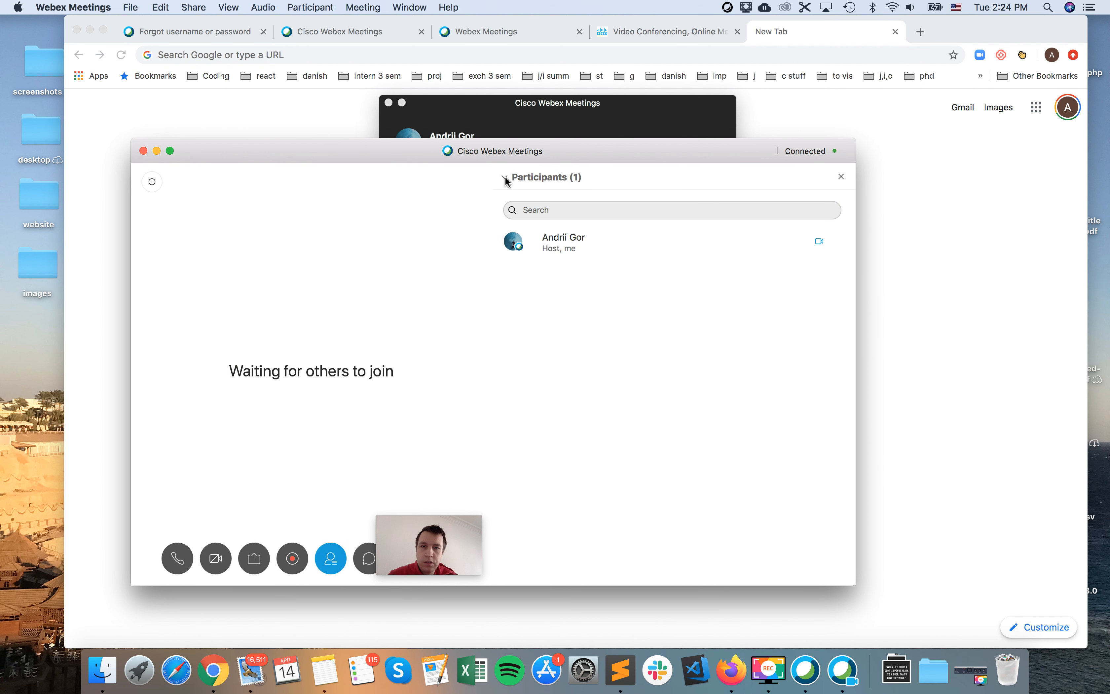
mouse_move(467, 250)
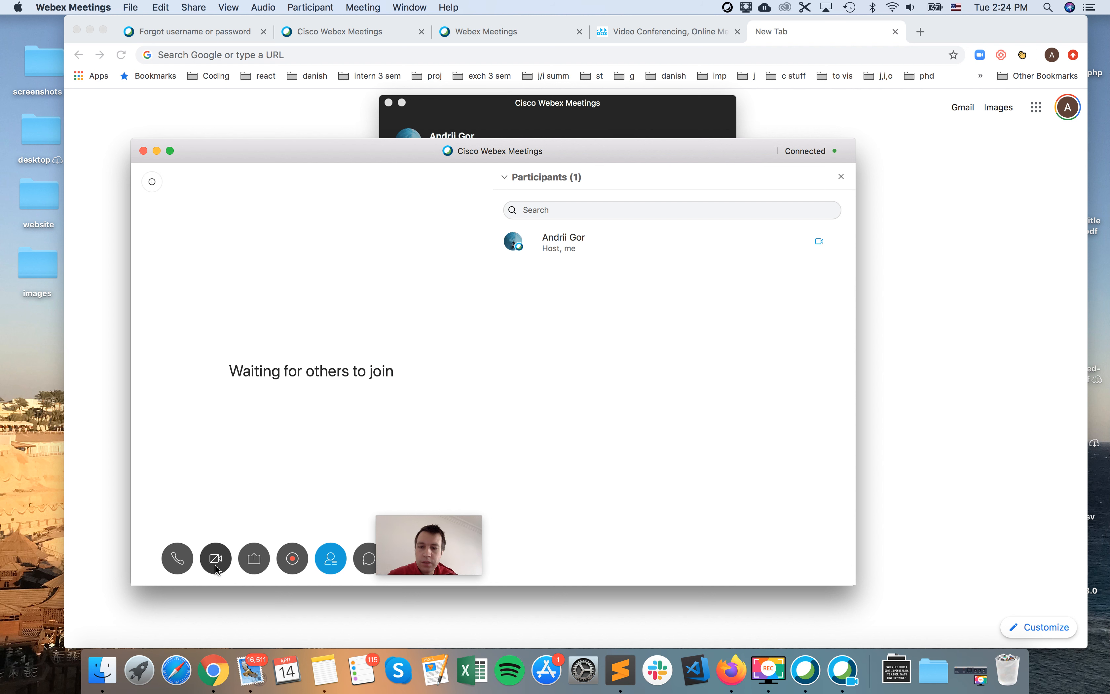
- Stop my video in the running meeting and reveal the More options menu
click(216, 558)
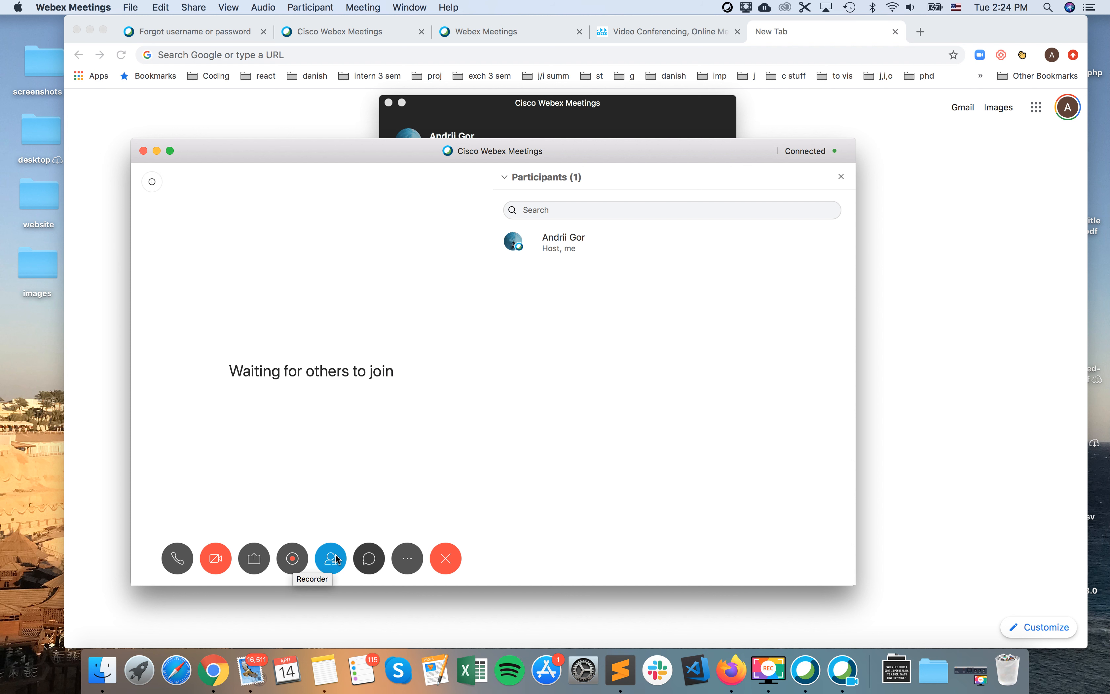
click(407, 559)
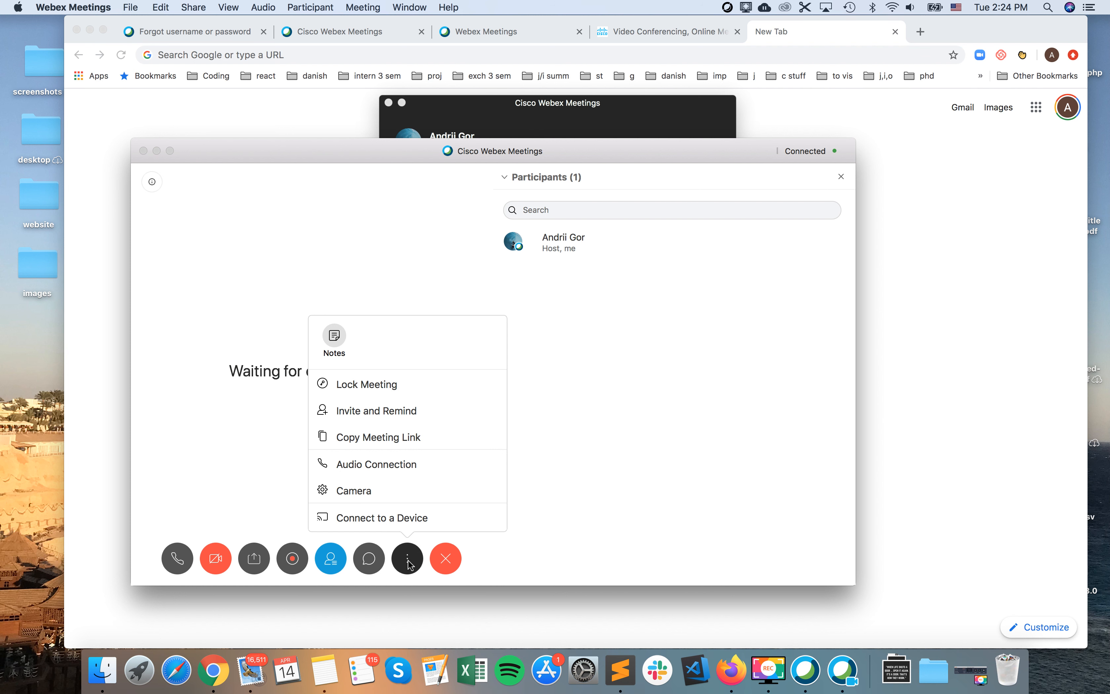
mouse_move(435, 545)
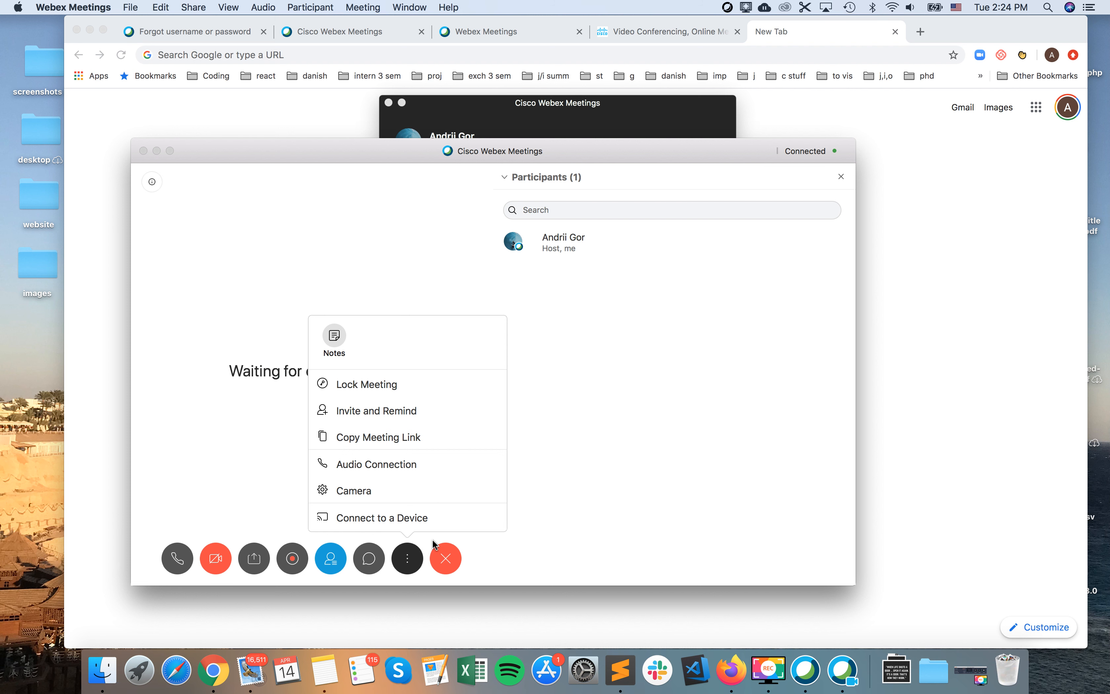
mouse_move(534, 505)
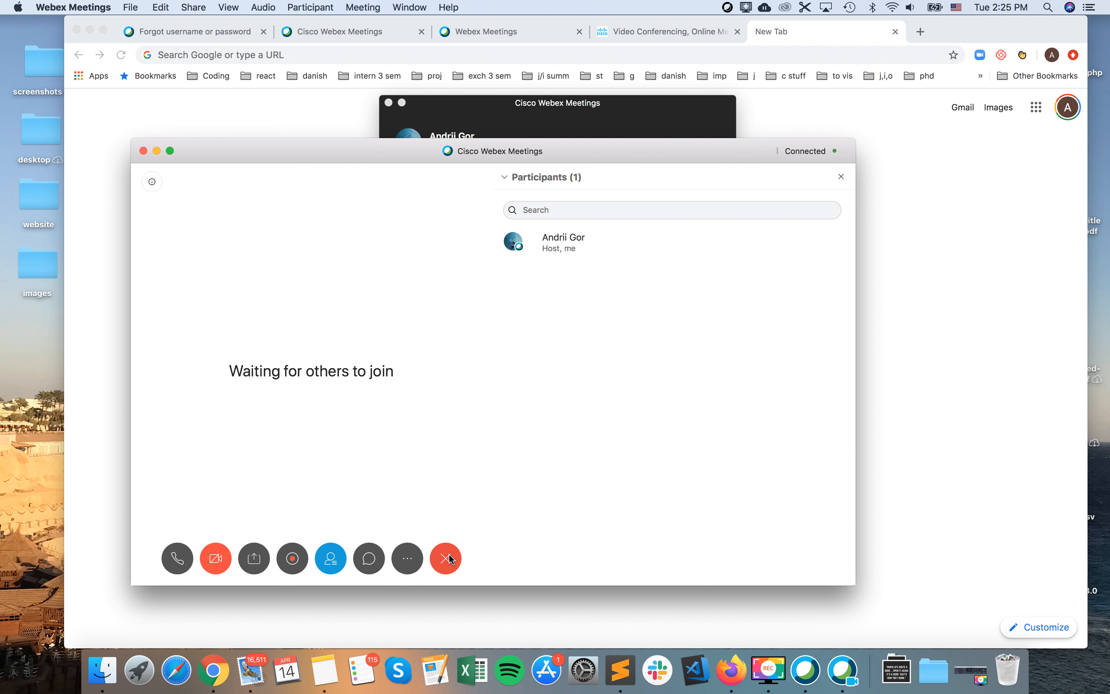
mouse_move(330, 558)
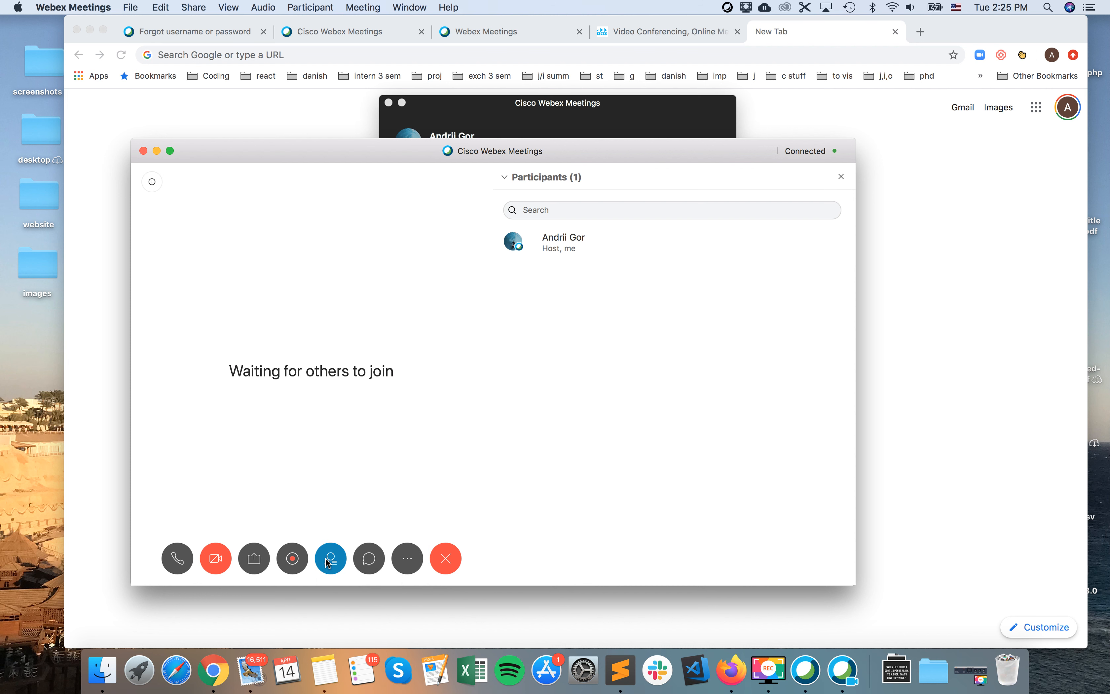
- Close the Participants panel, then view and dismiss the personal room's meeting details
click(329, 558)
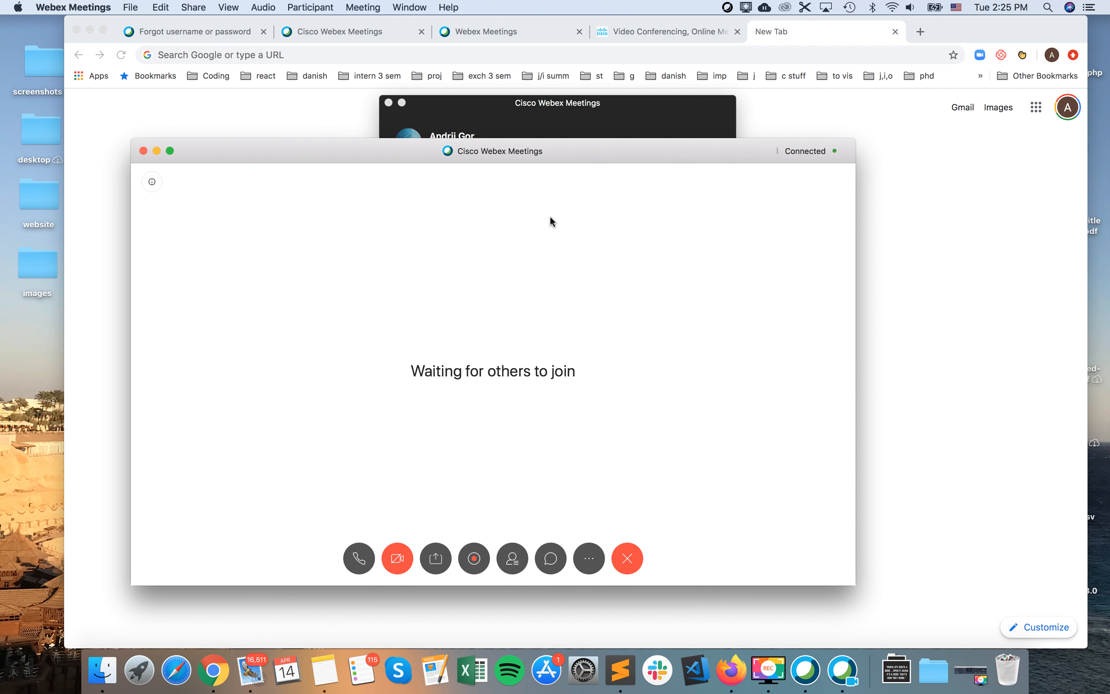
mouse_move(835, 157)
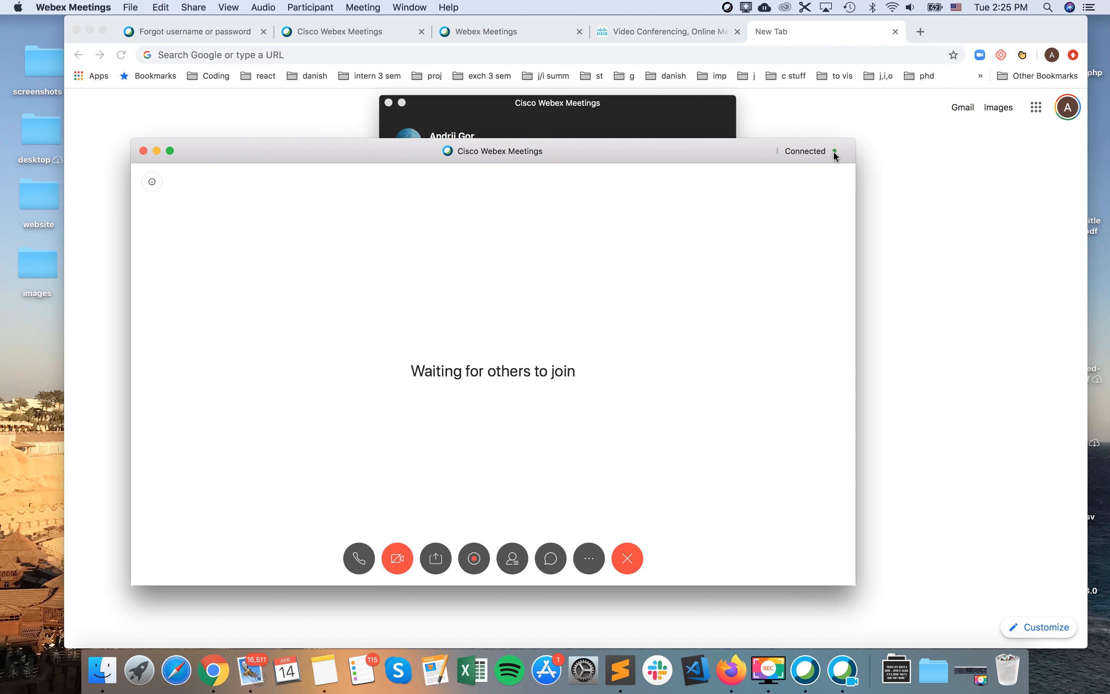
click(151, 182)
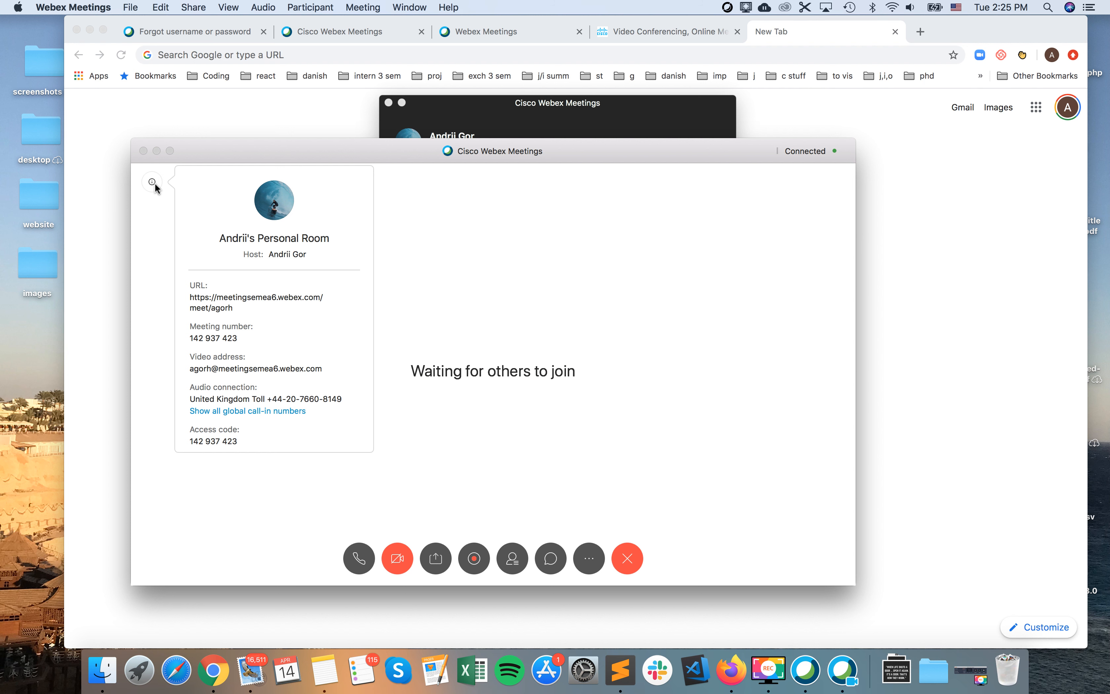
mouse_move(353, 303)
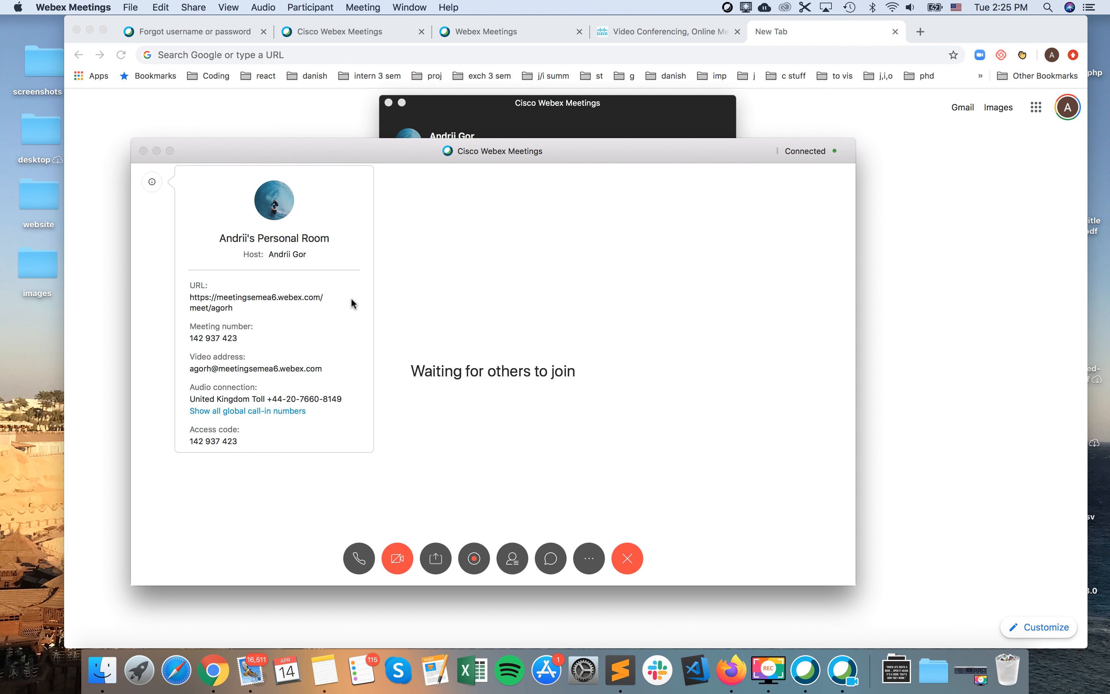
click(151, 181)
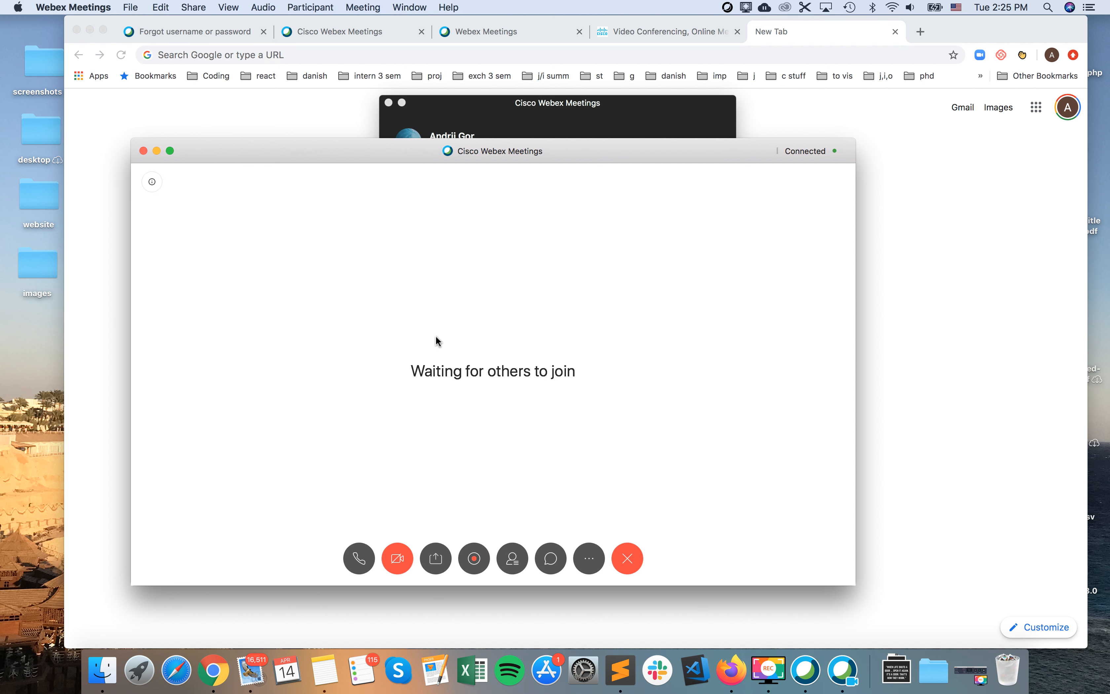
mouse_move(550, 559)
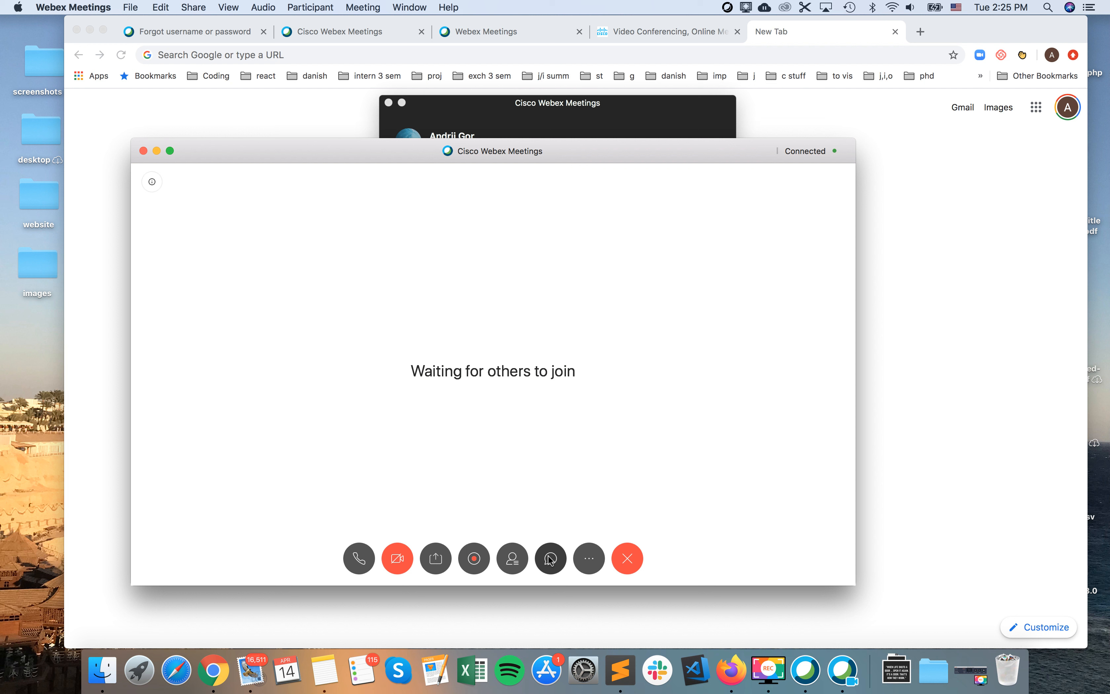
mouse_move(512, 558)
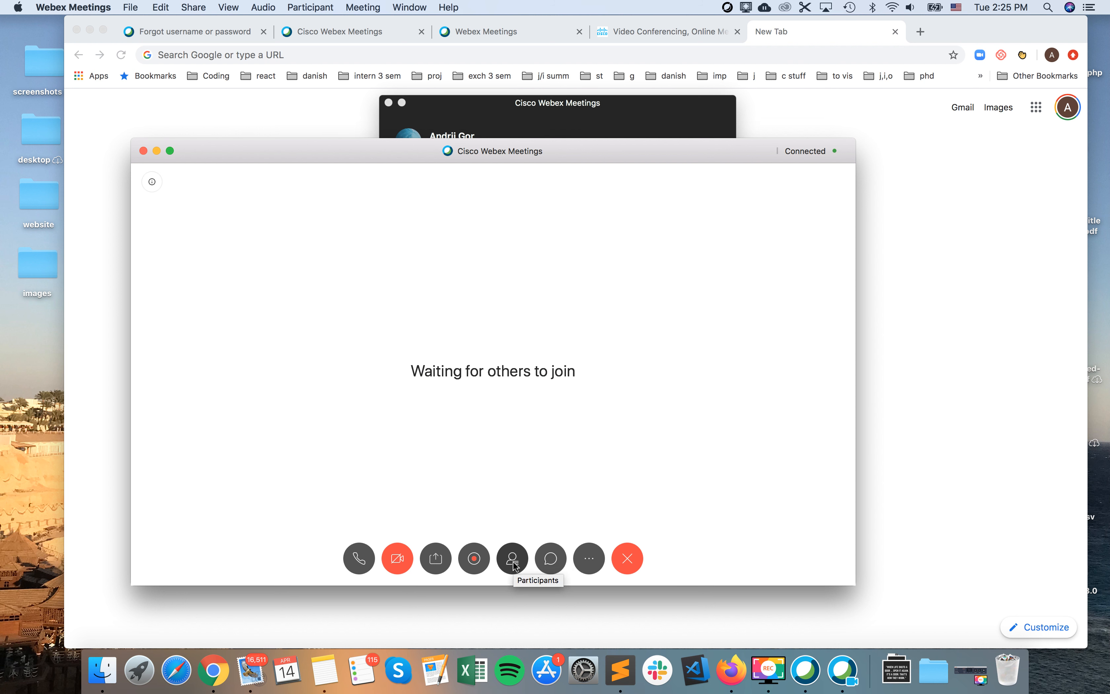
mouse_move(634, 411)
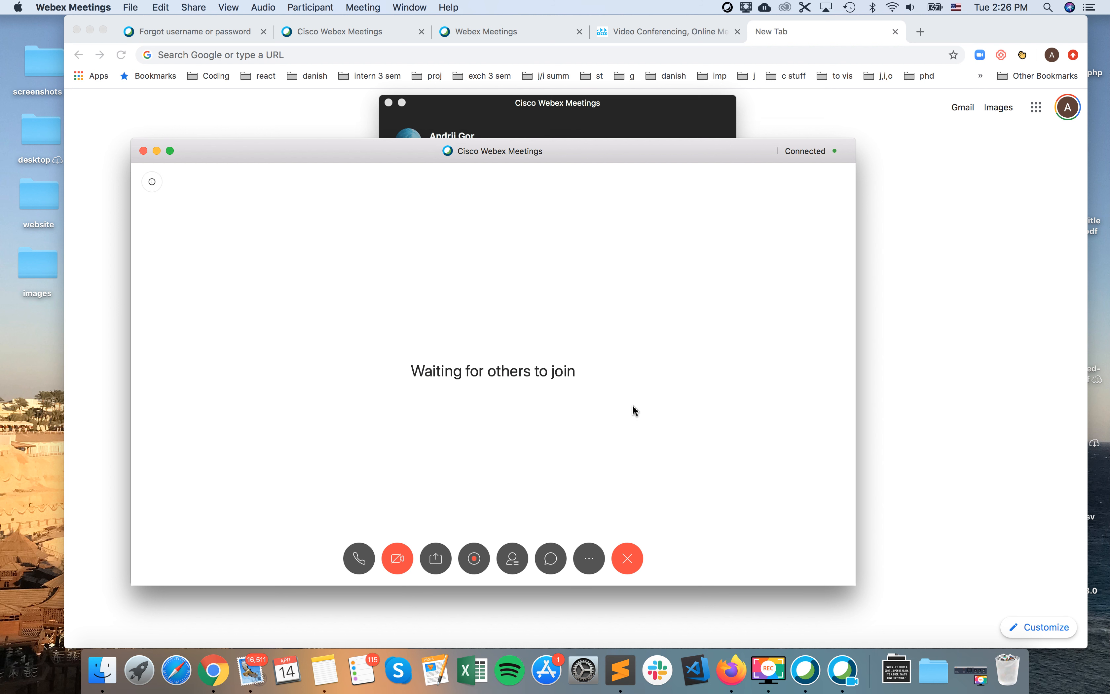